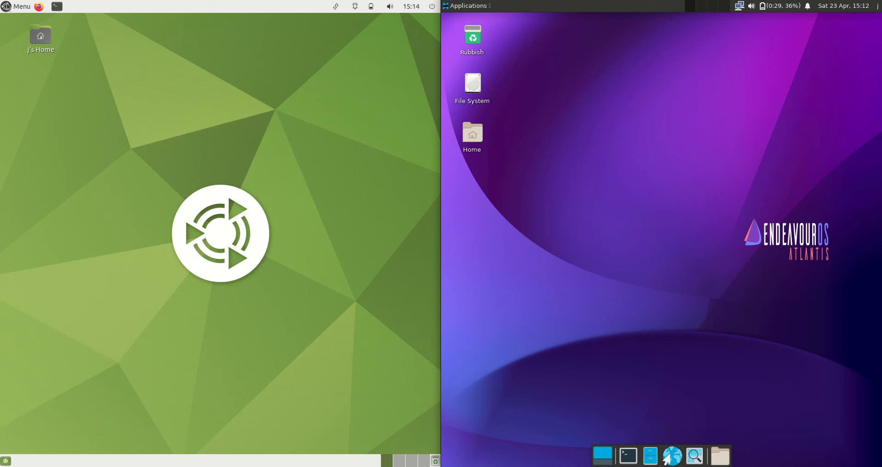
Browse both desktops' application menus, then launch a terminal on EndeavourOS and run htop.
left_click(466, 6)
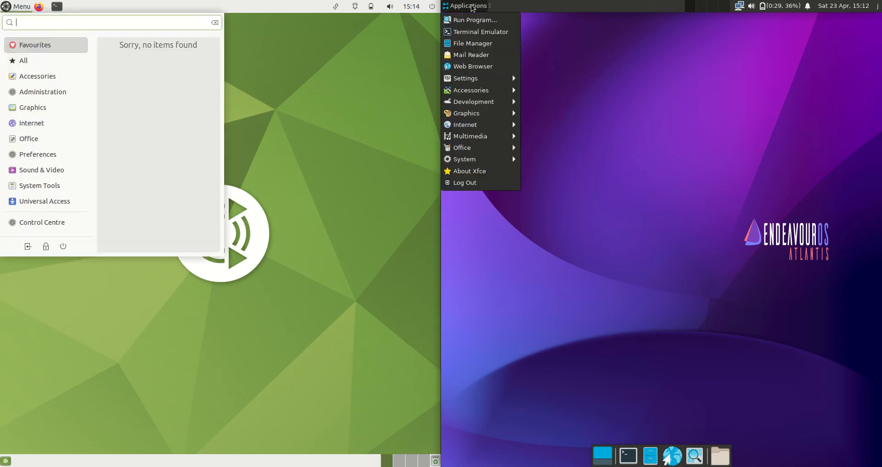
left_click(469, 5)
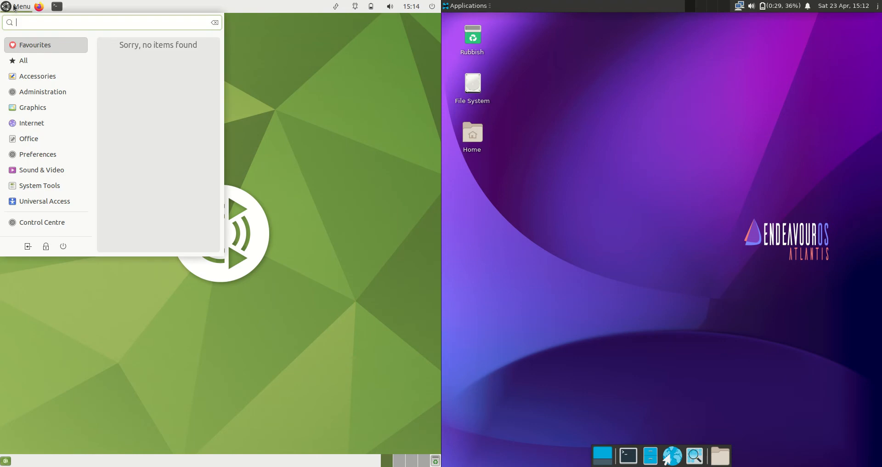
left_click(38, 76)
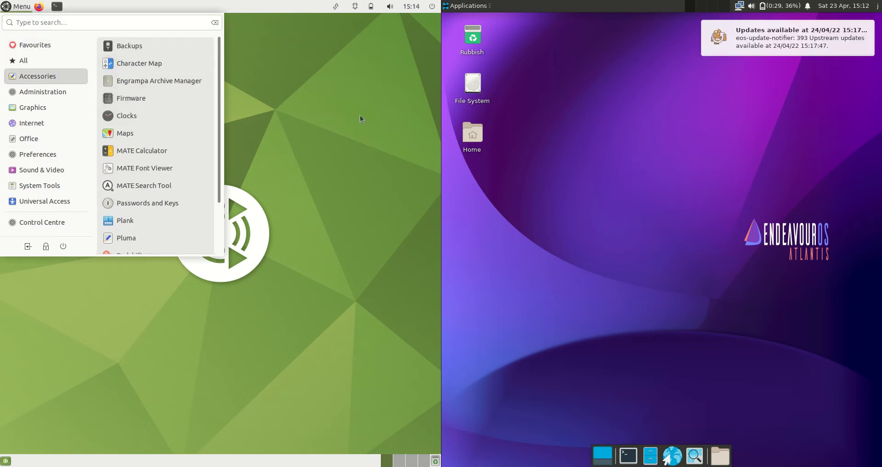
left_click(466, 5)
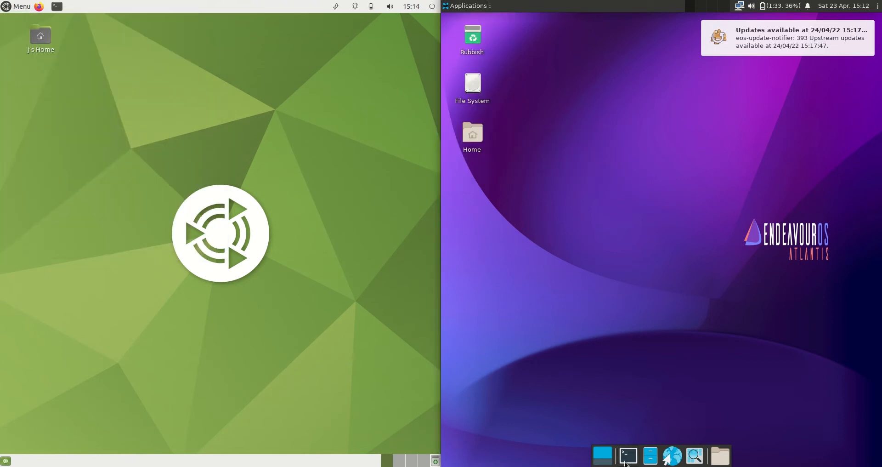
left_click(627, 456)
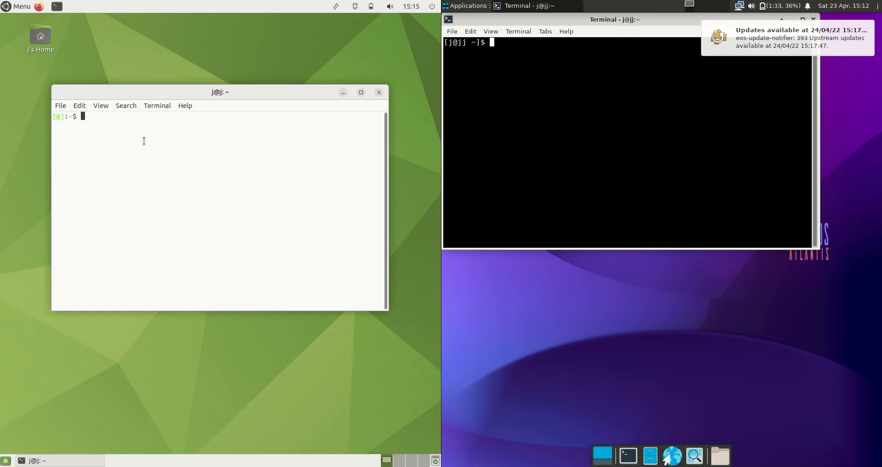
type("htop")
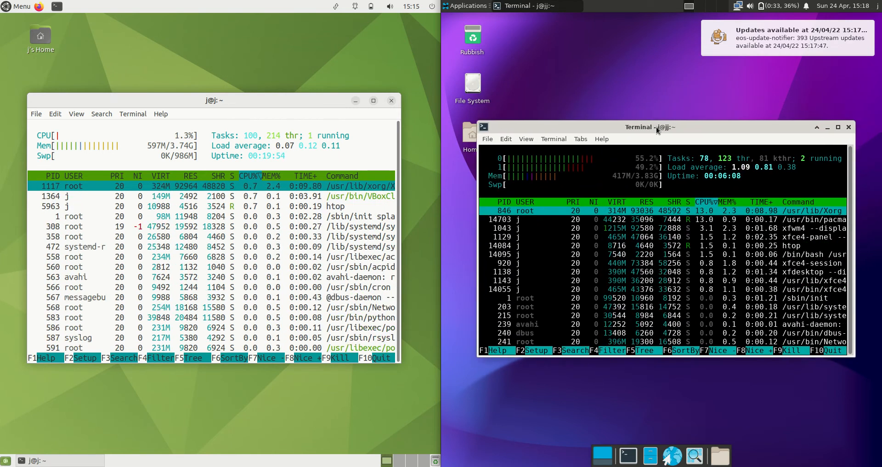
Close the Ubuntu MATE terminal running htop, triggering the kill-process warning.
left_click(468, 5)
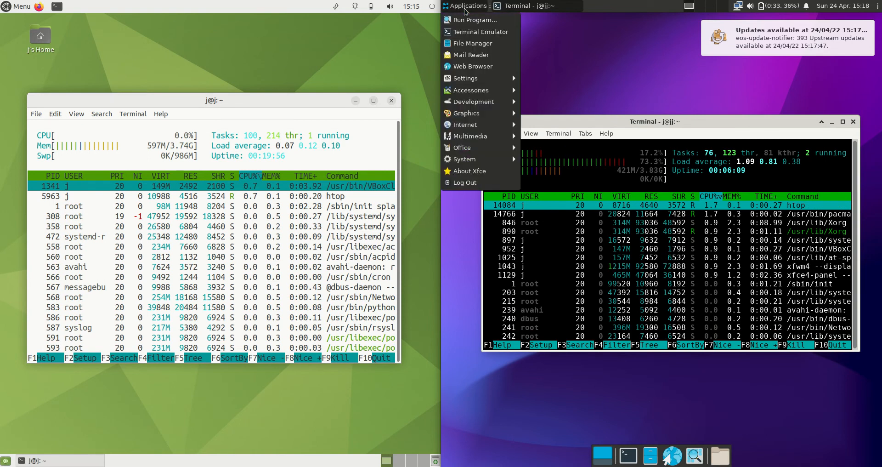
mouse_move(472, 66)
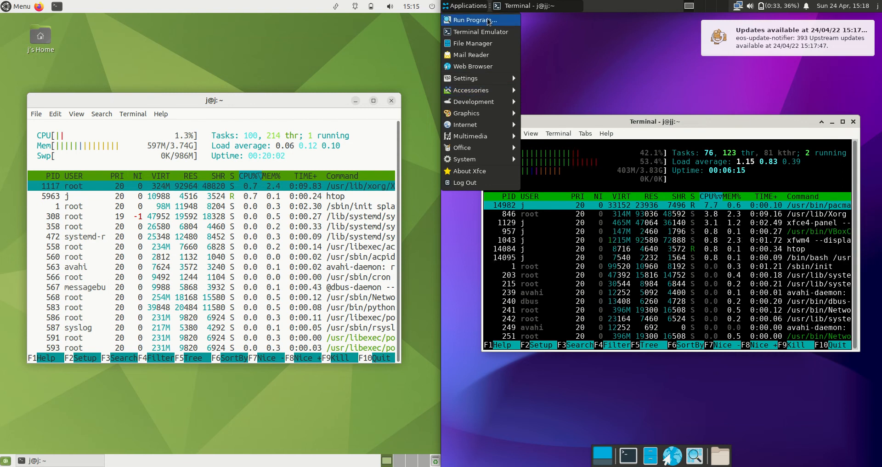
mouse_move(471, 102)
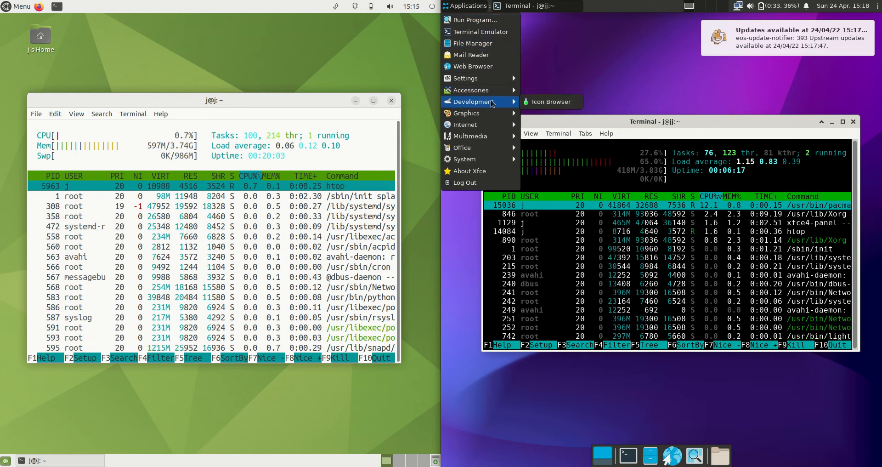
left_click(17, 6)
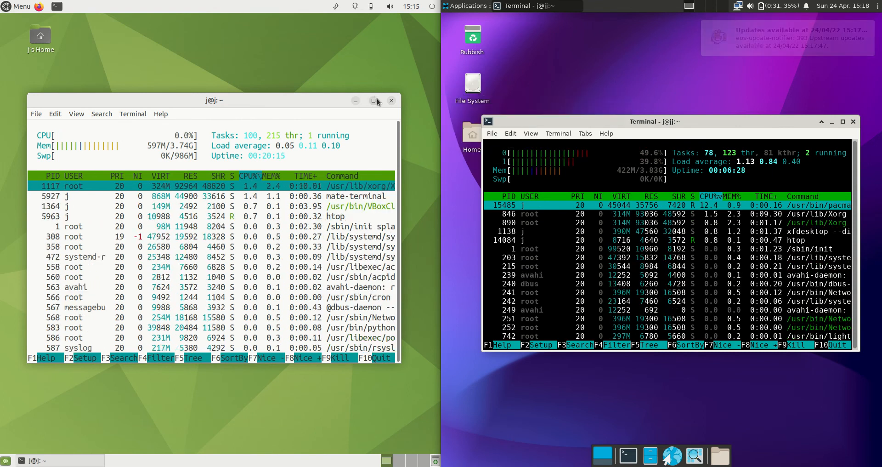
left_click(391, 100)
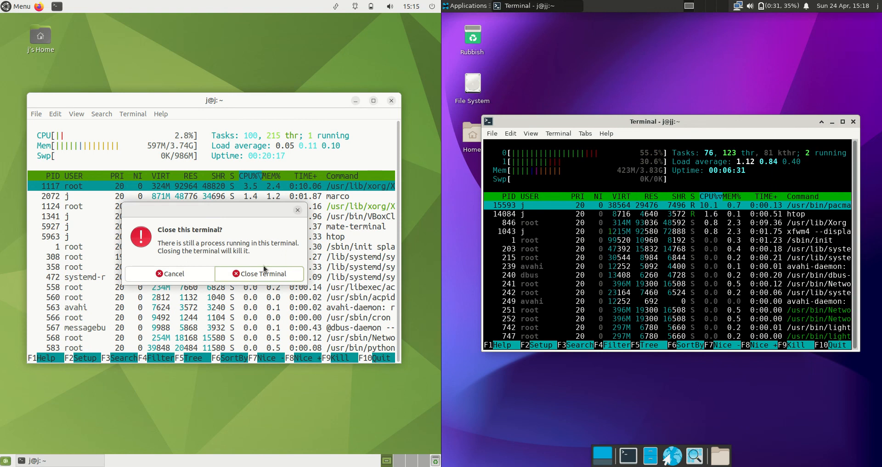